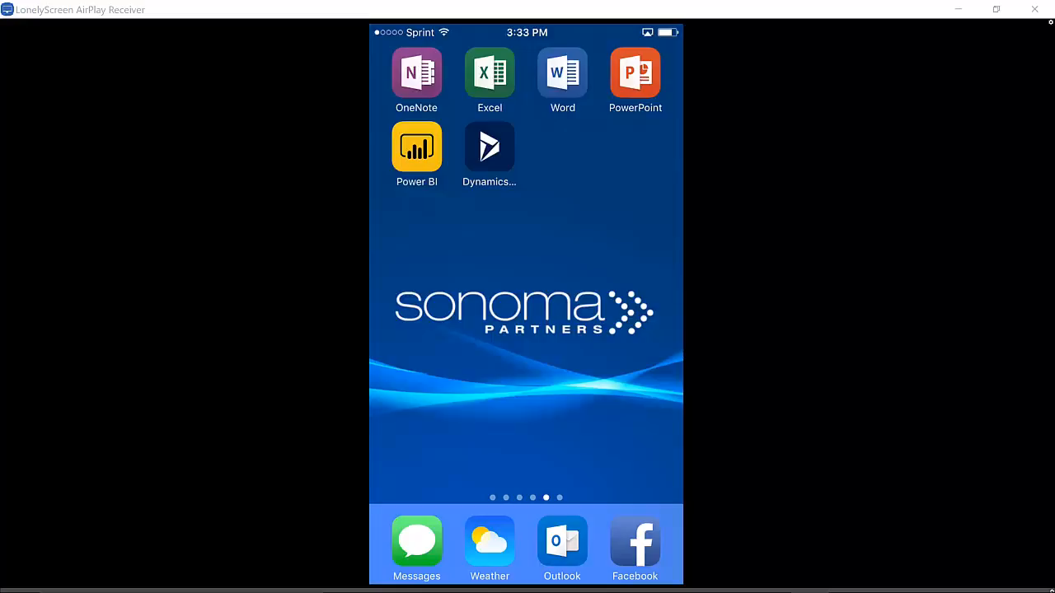
- Launch the Dynamics 365 mobile app to reach the Today assistant cards
left_click(488, 145)
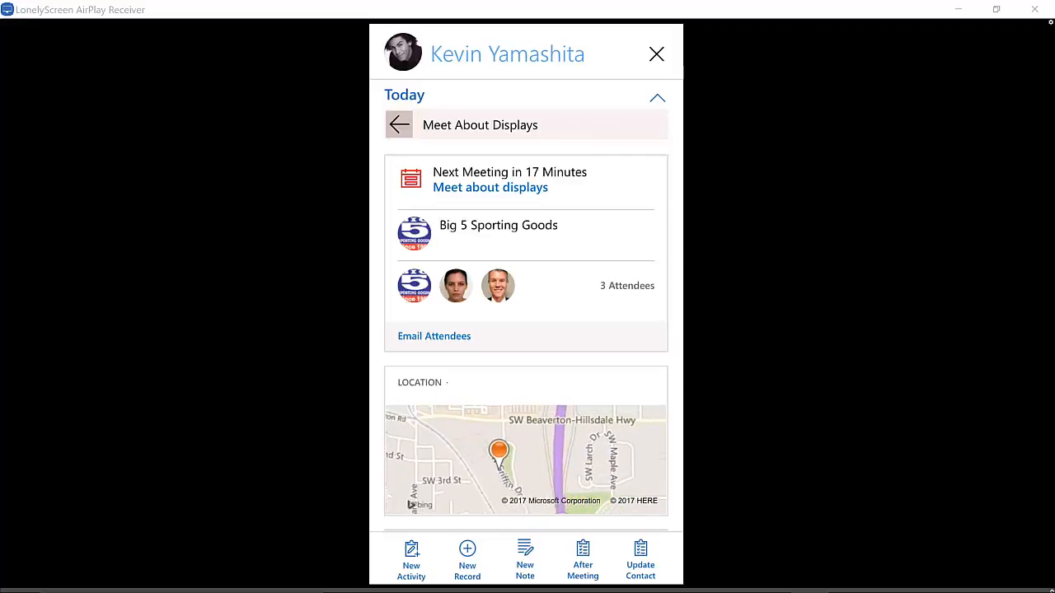
- Scroll through the meeting's location map, attendees and regarding records, then back up
scroll("down", 3)
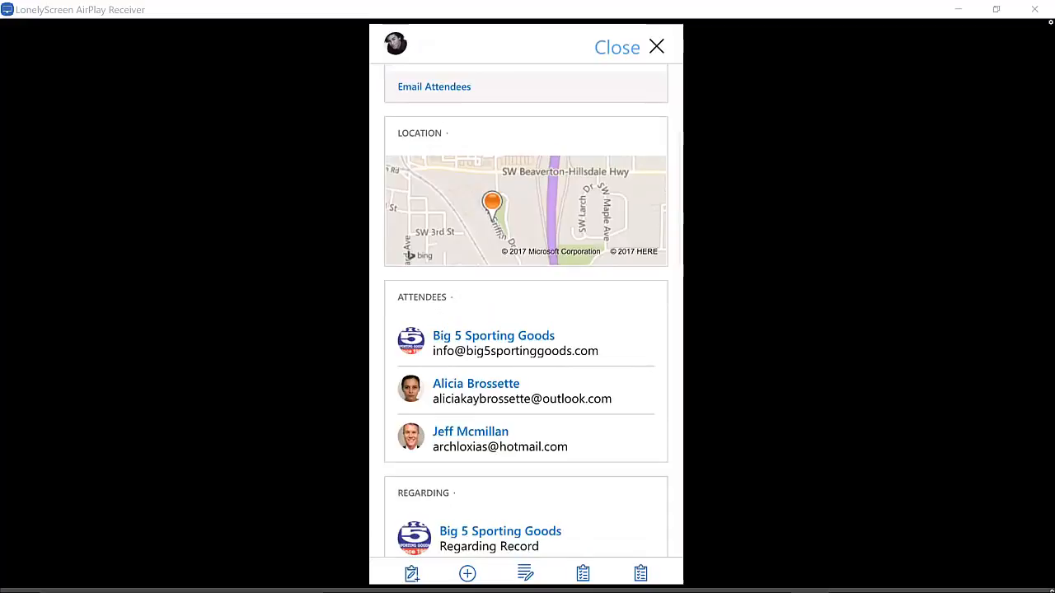
scroll("down", 3)
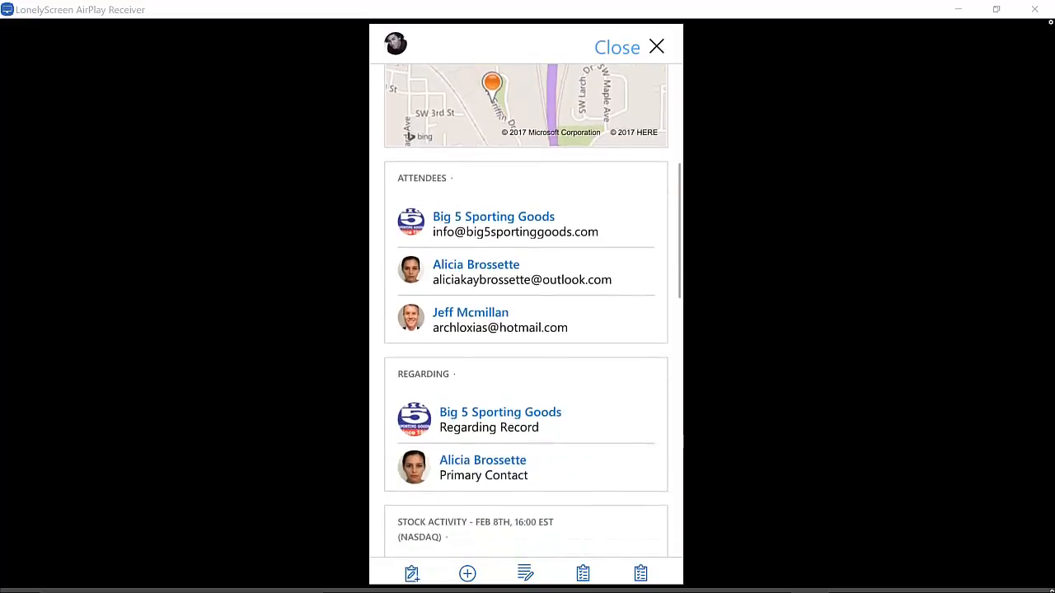
scroll("down", 3)
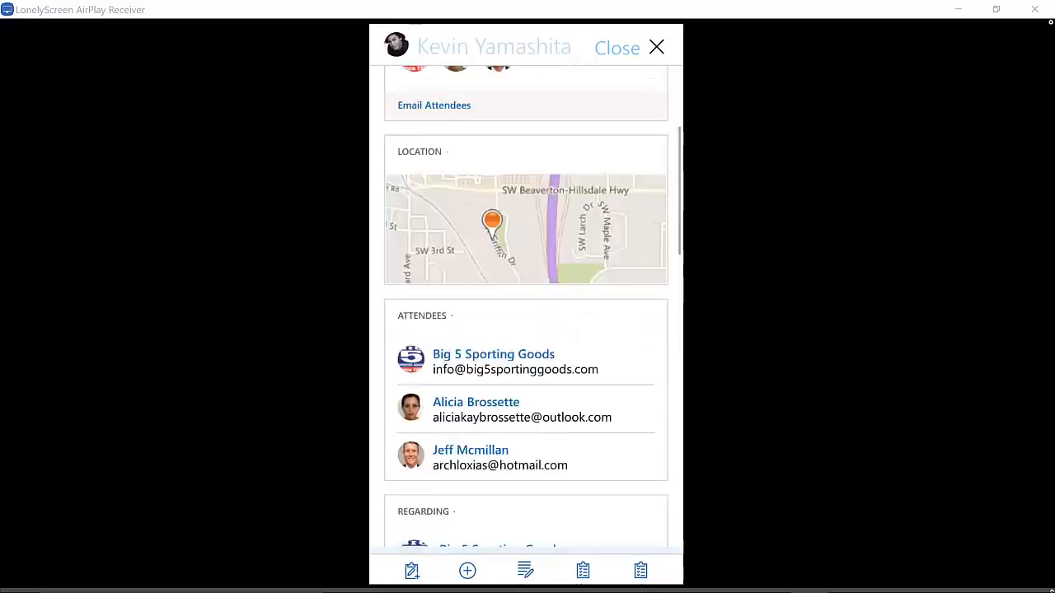
scroll("up", 3)
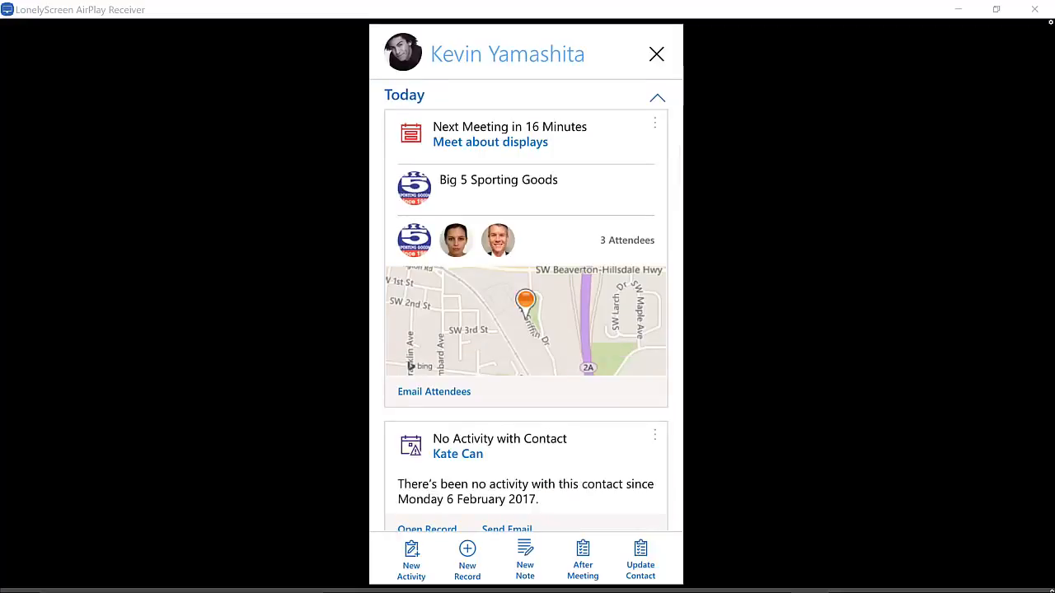
scroll("down", 3)
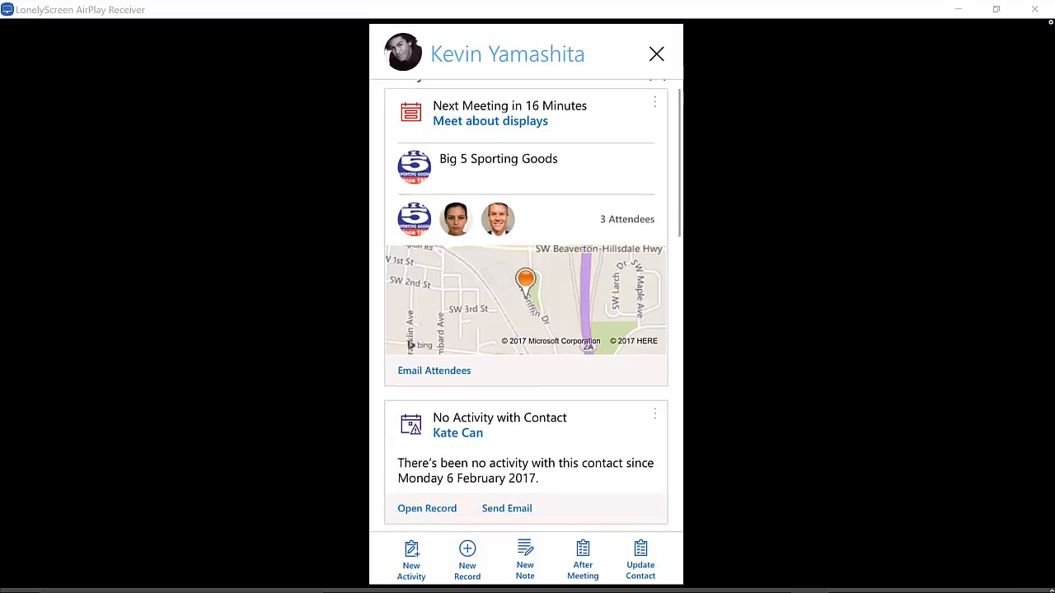
scroll("down", 3)
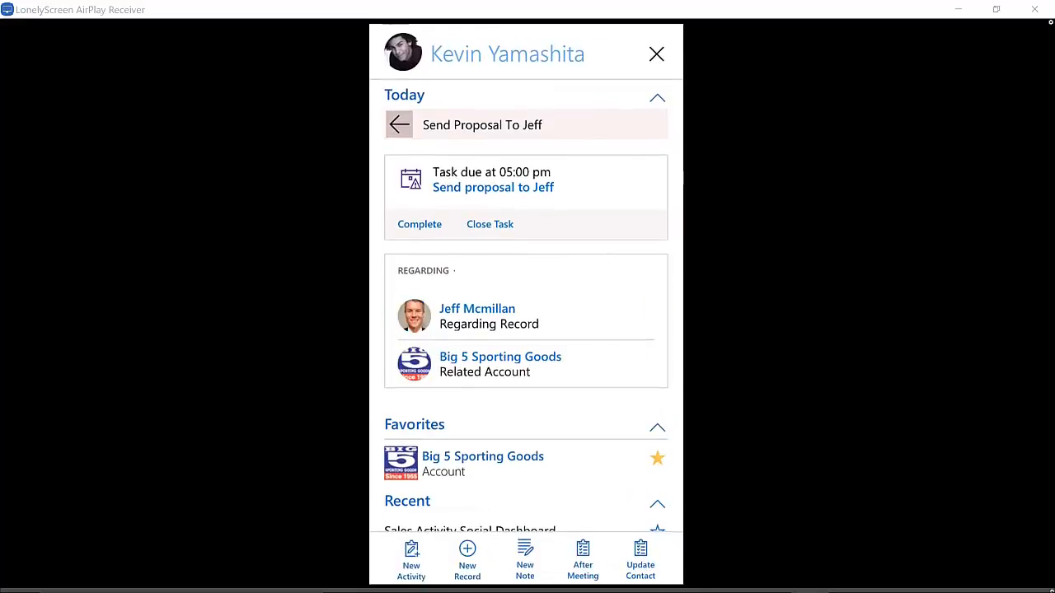
left_click(398, 126)
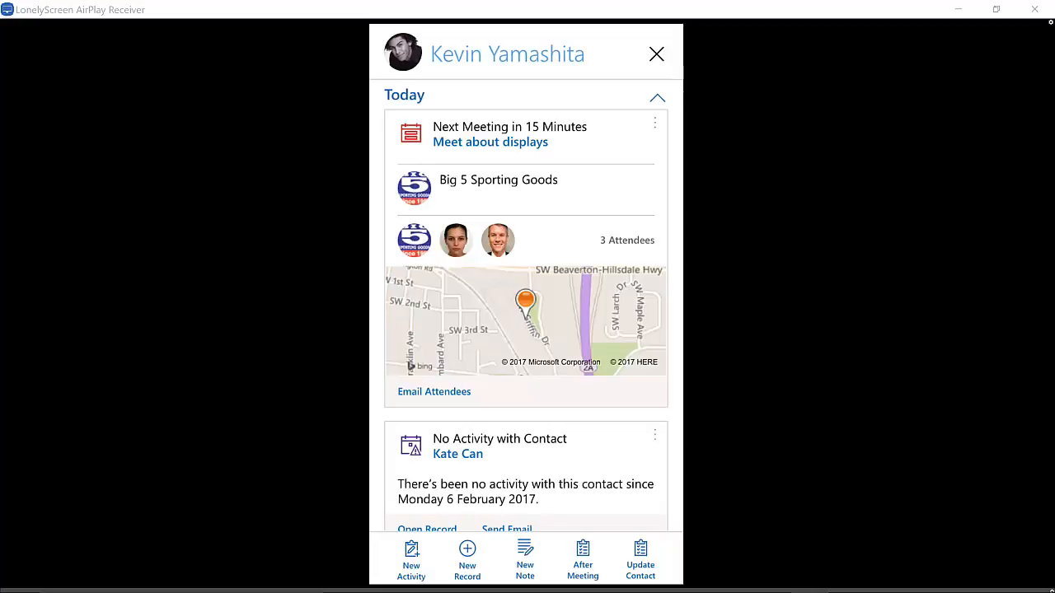
- Scroll down to the Your Agenda card, then switch to the browser's Sales Activity Social Dashboard
scroll("down", 3)
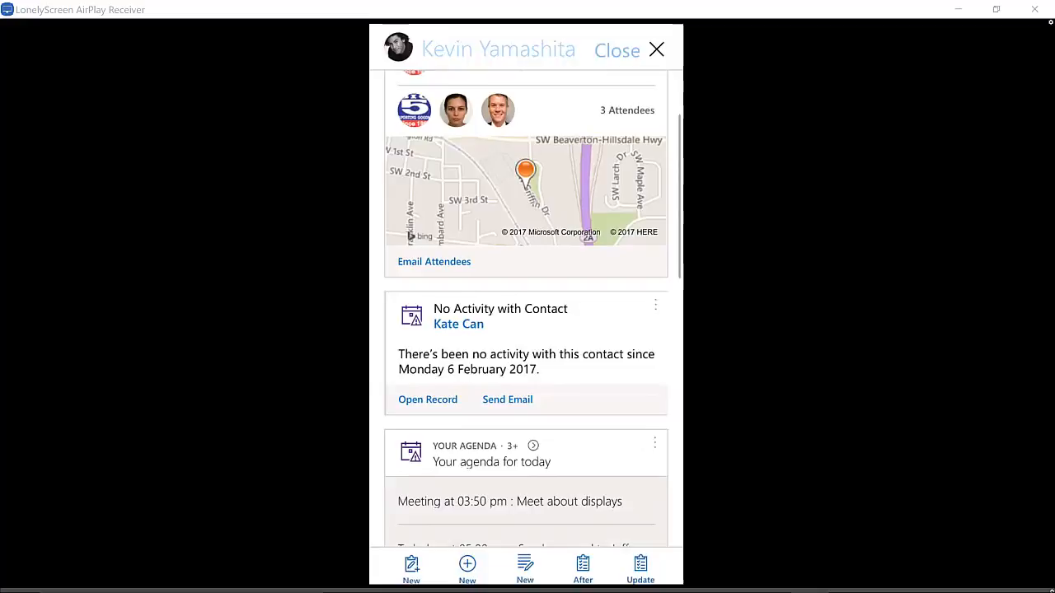
scroll("down", 3)
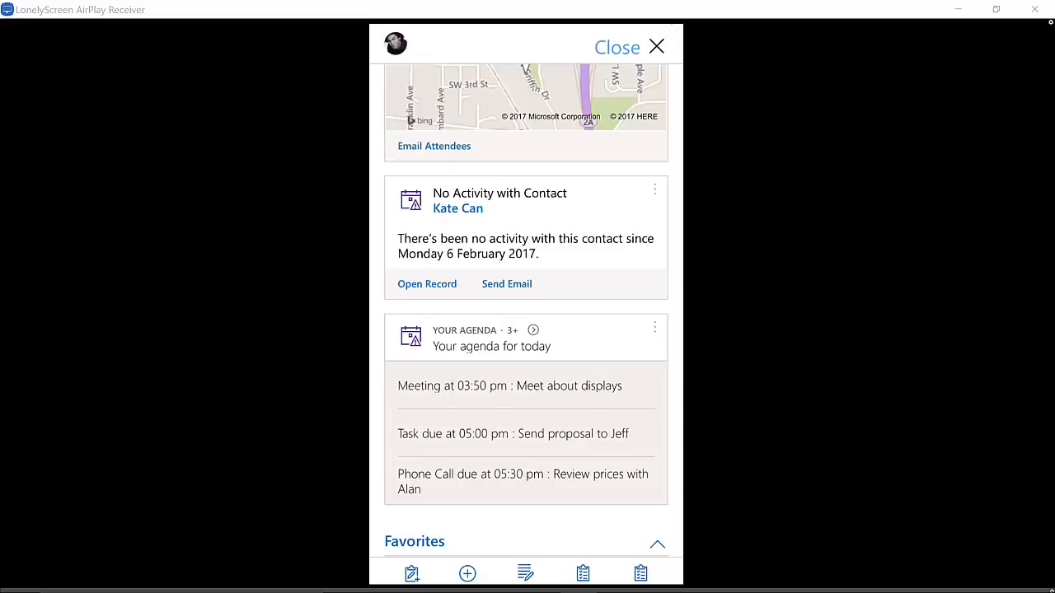
mouse_move(819, 73)
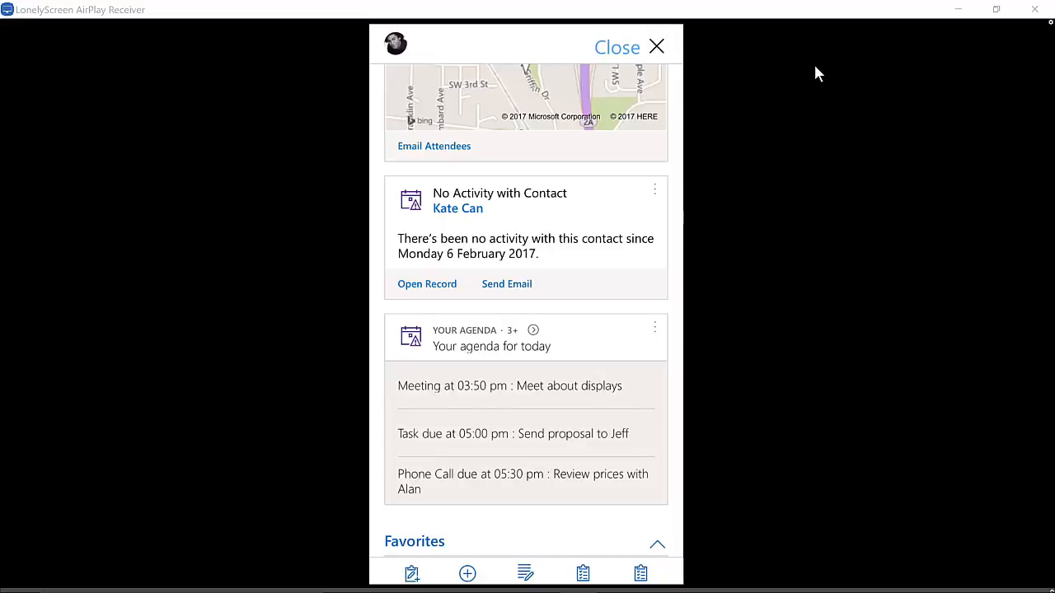
left_click(617, 46)
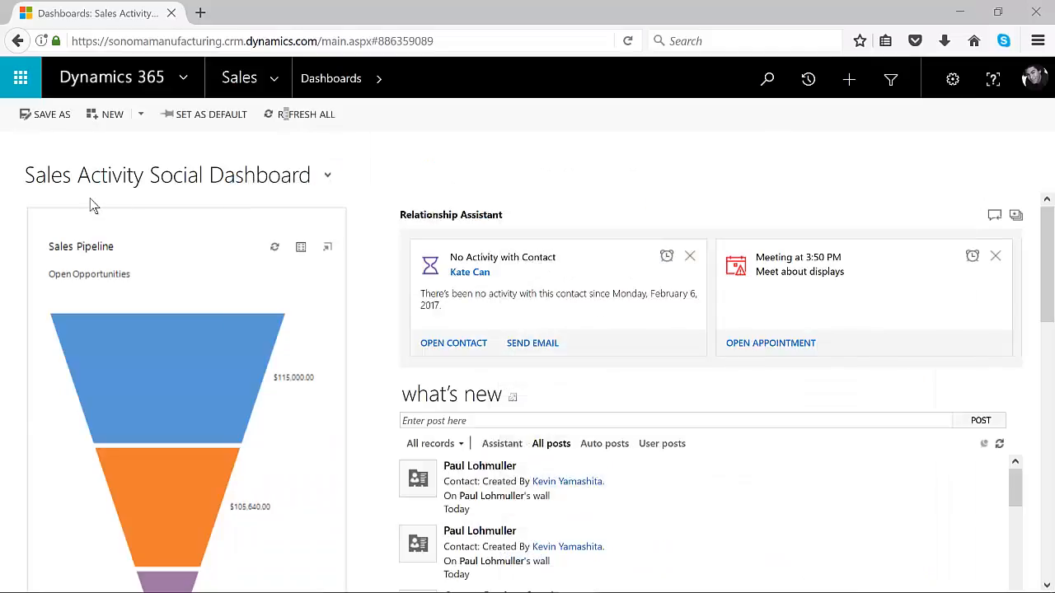
mouse_move(1025, 228)
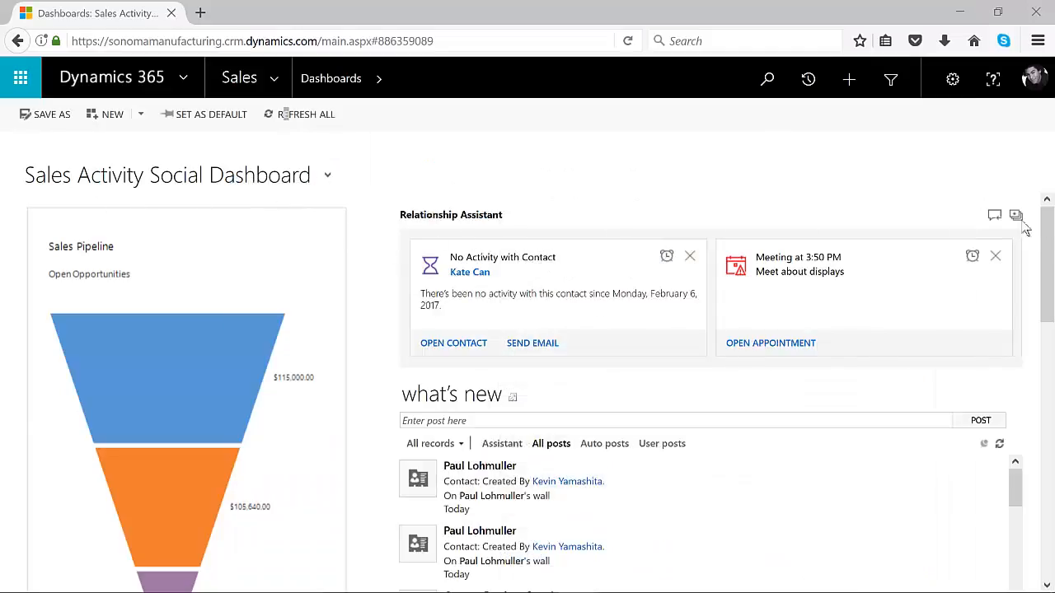